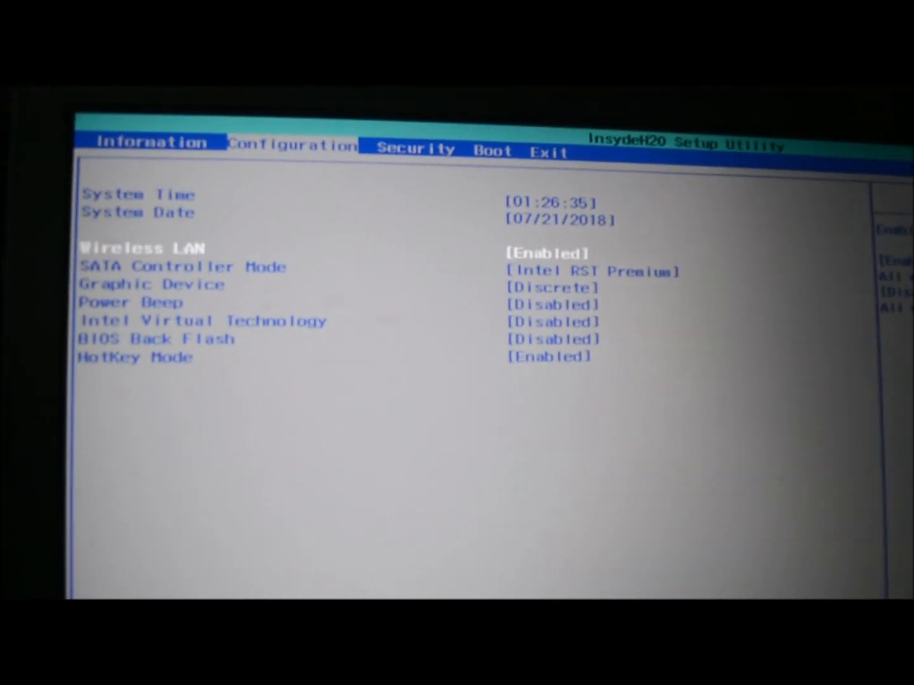
- Move down to the Intel Virtual Technology option, then press F10 to save and exit
key("down")
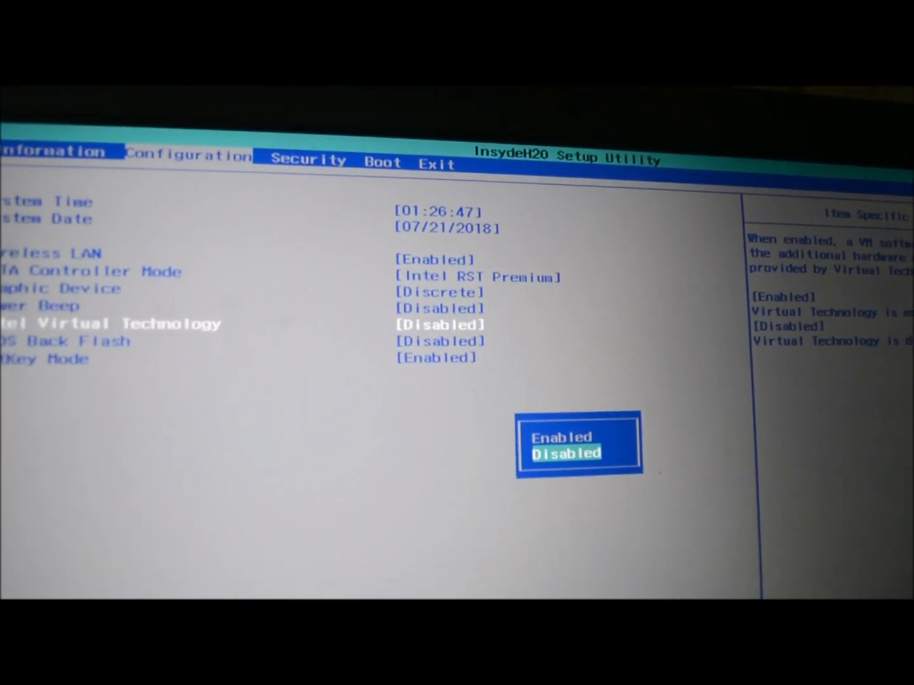
key("f10")
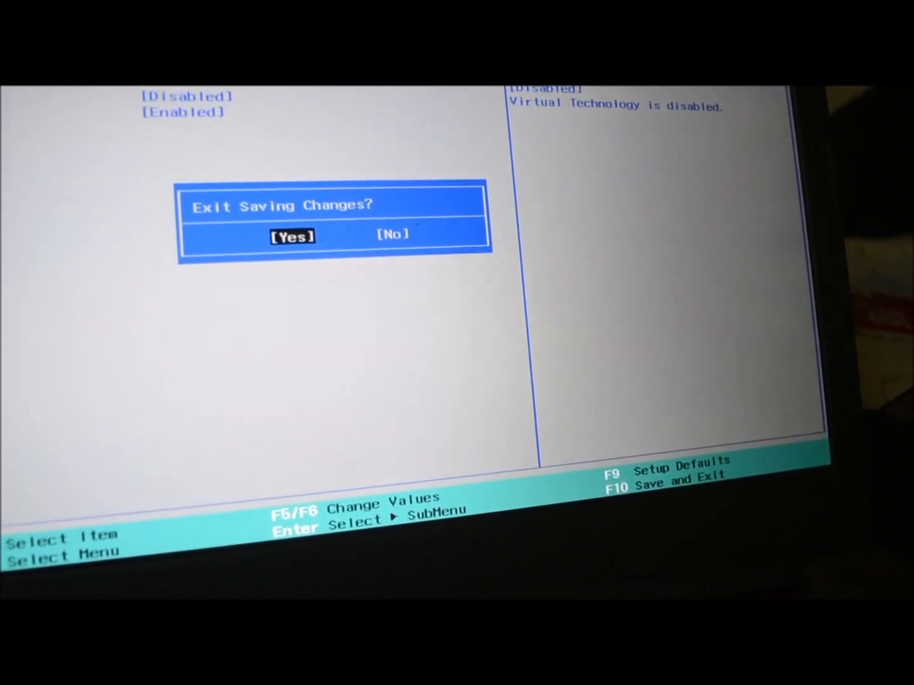